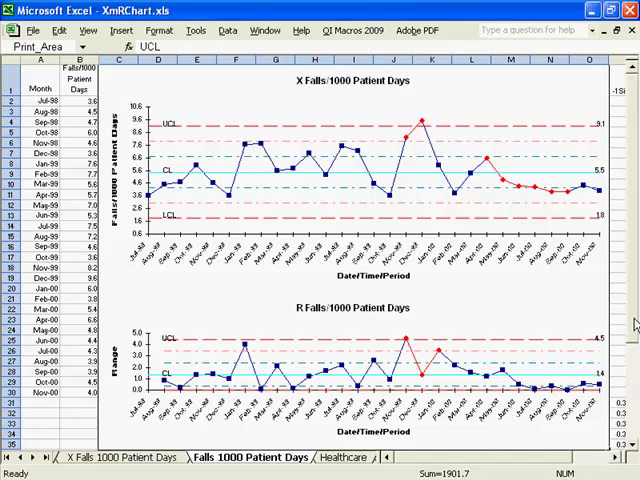
{"action": "mouse_move", "coordinate": [512, 316]}
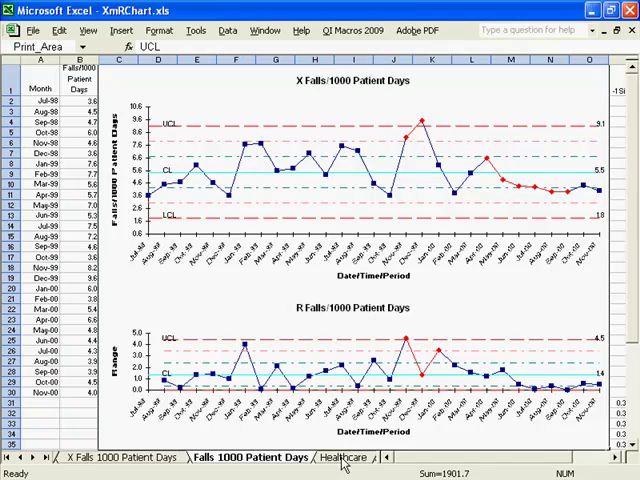
Go to the Healthcare sheet with the falls data and open the QI Macros 2009 menu
{"action": "left_click", "coordinate": [210, 457]}
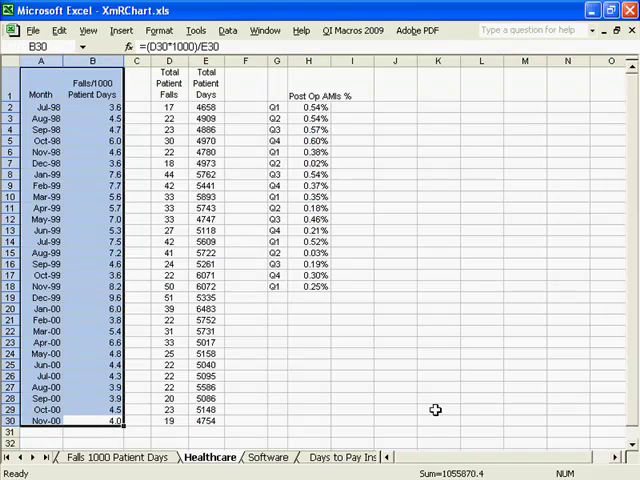
{"action": "mouse_move", "coordinate": [38, 387]}
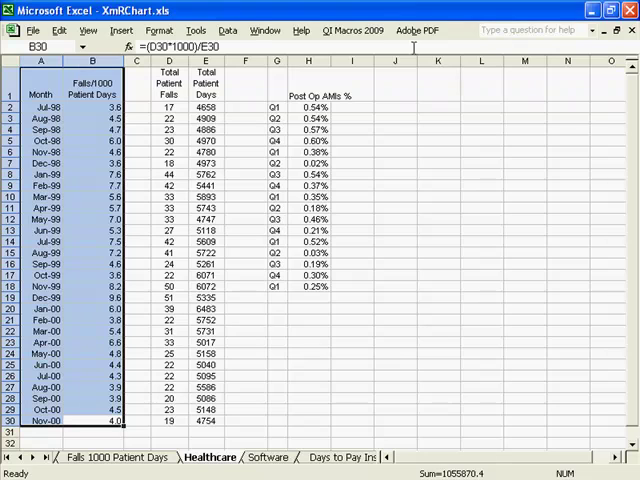
{"action": "left_click", "coordinate": [352, 30]}
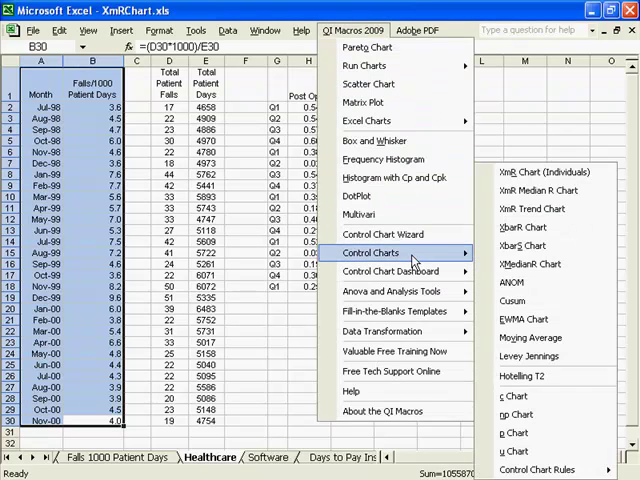
{"action": "mouse_move", "coordinate": [530, 172]}
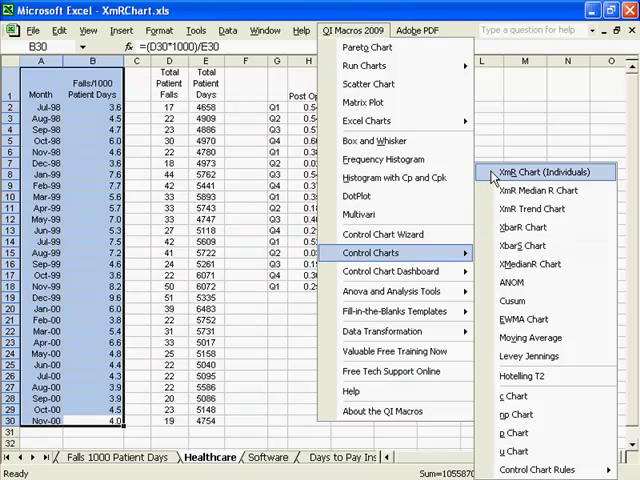
Create an XmR individuals chart, accepting the default chart, x-axis and y-axis titles
{"action": "left_click", "coordinate": [545, 171]}
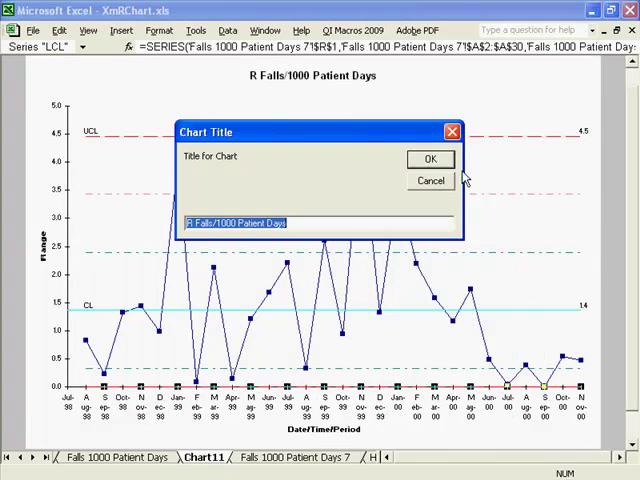
{"action": "left_click", "coordinate": [430, 159]}
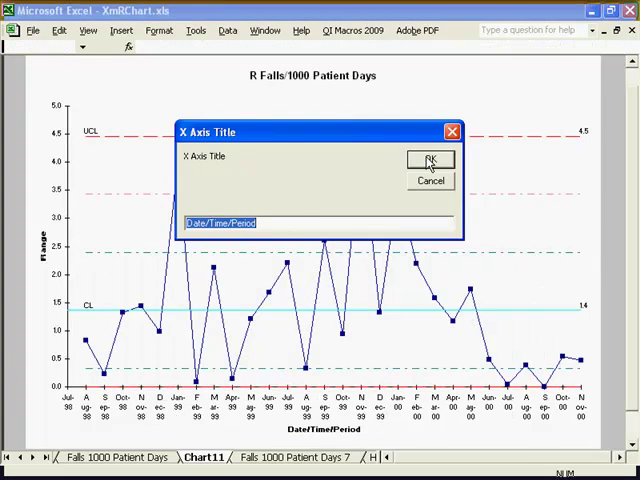
{"action": "left_click", "coordinate": [430, 159]}
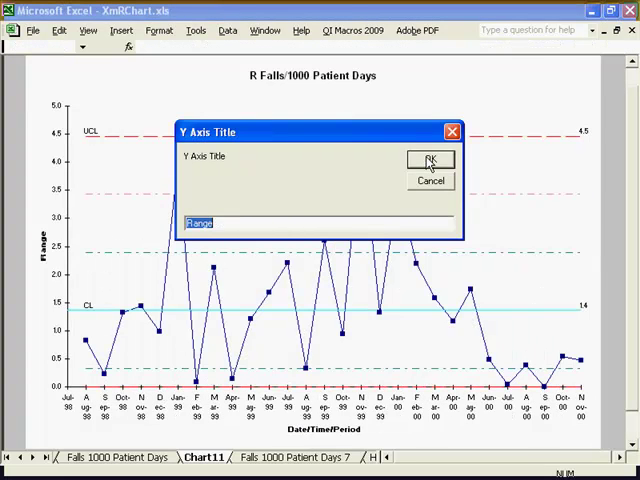
{"action": "left_click", "coordinate": [430, 160]}
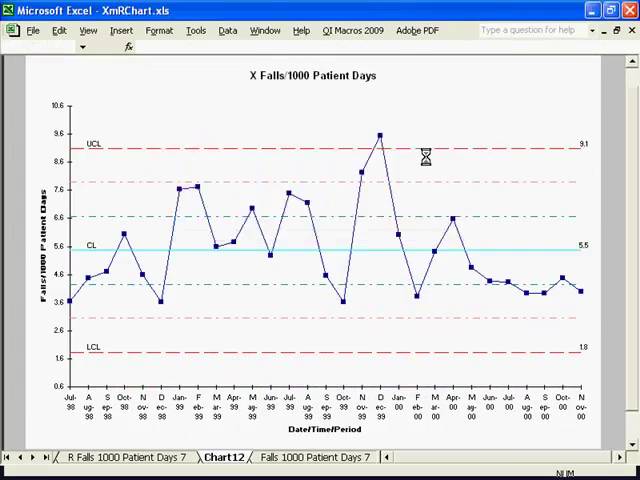
View the Falls 1000 Patient Days 7 sheet showing the X and R charts
{"action": "left_click", "coordinate": [244, 456]}
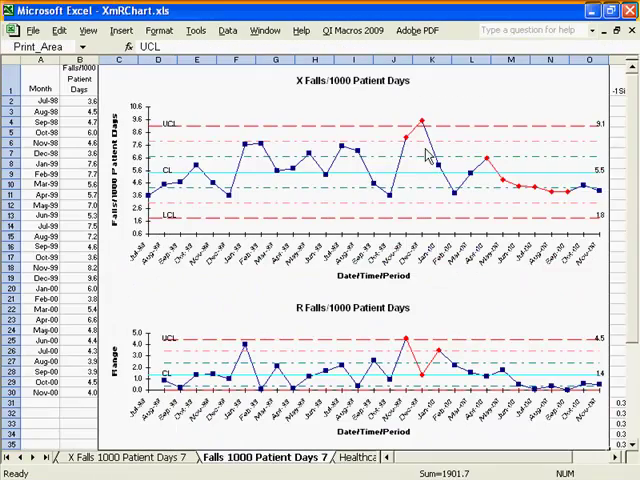
{"action": "mouse_move", "coordinate": [300, 172]}
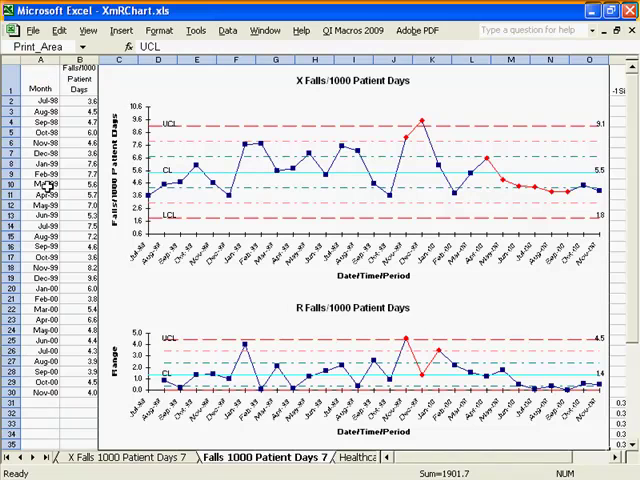
{"action": "mouse_move", "coordinate": [311, 98]}
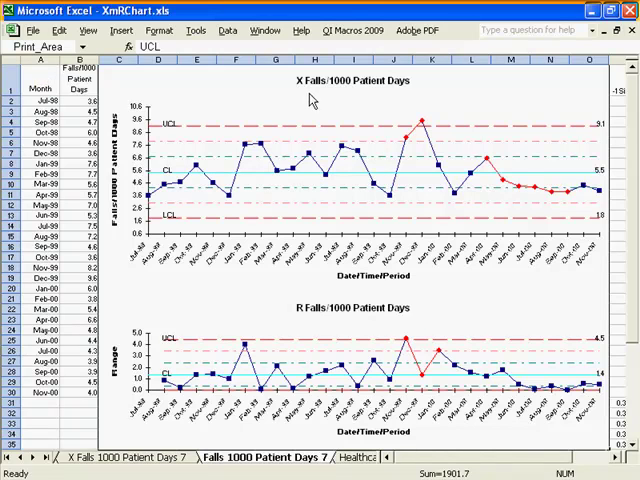
{"action": "mouse_move", "coordinate": [327, 328]}
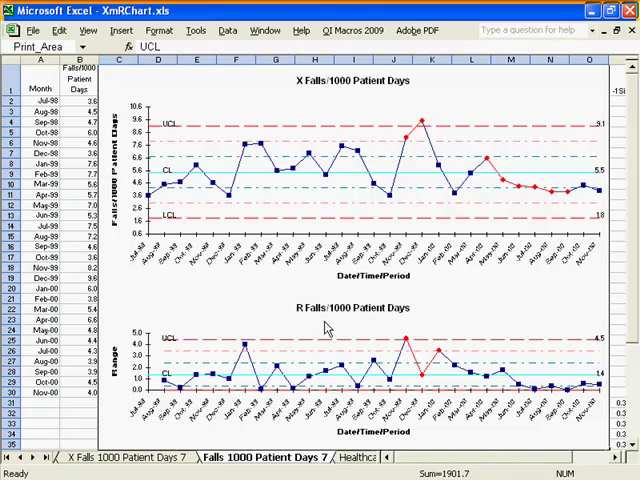
{"action": "mouse_move", "coordinate": [288, 318]}
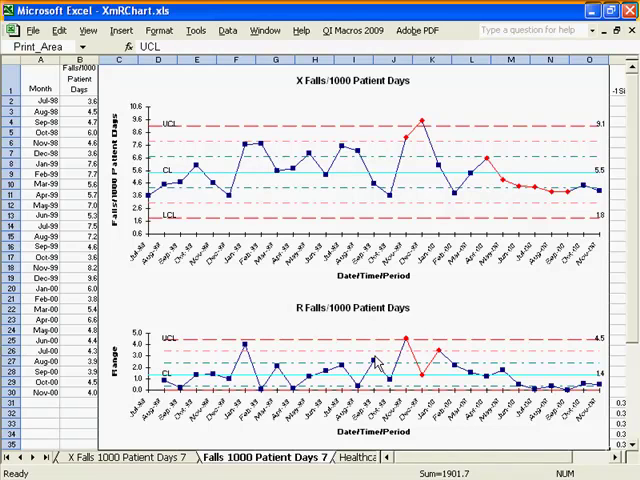
{"action": "mouse_move", "coordinate": [402, 207]}
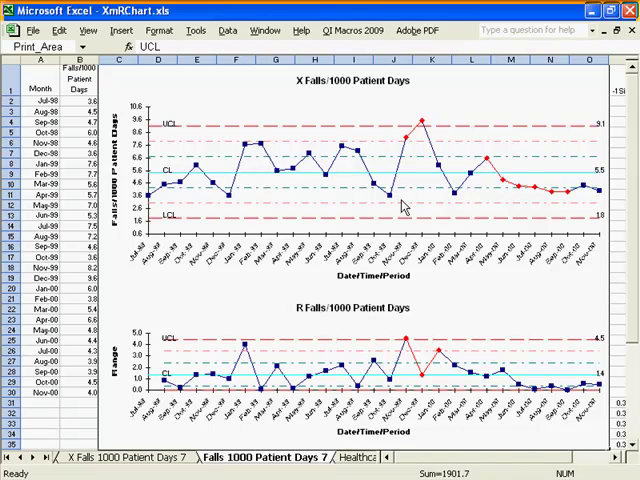